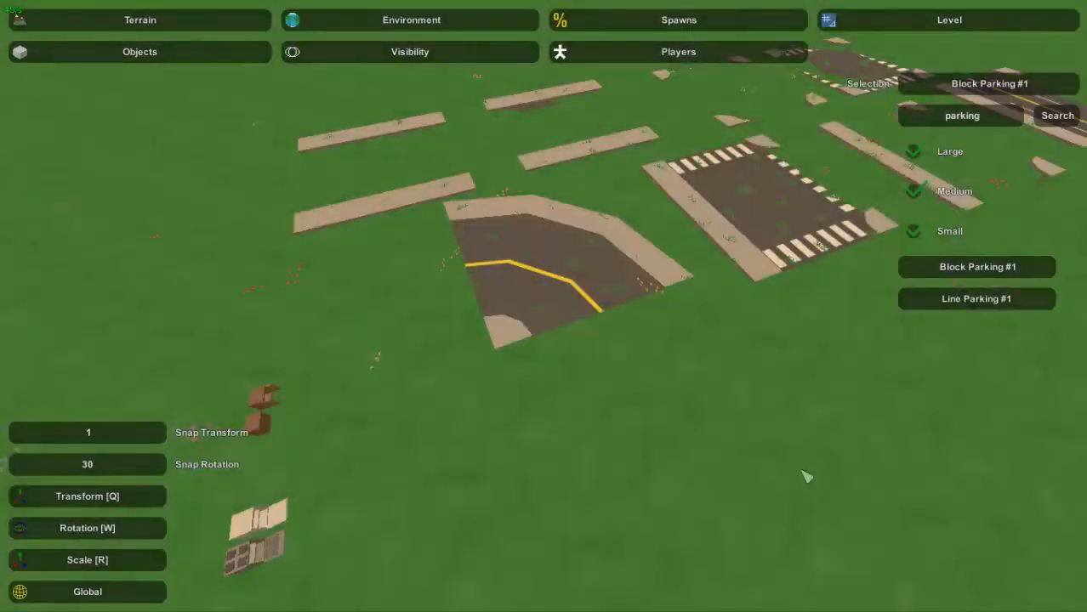
pyautogui.moveTo(809, 480)
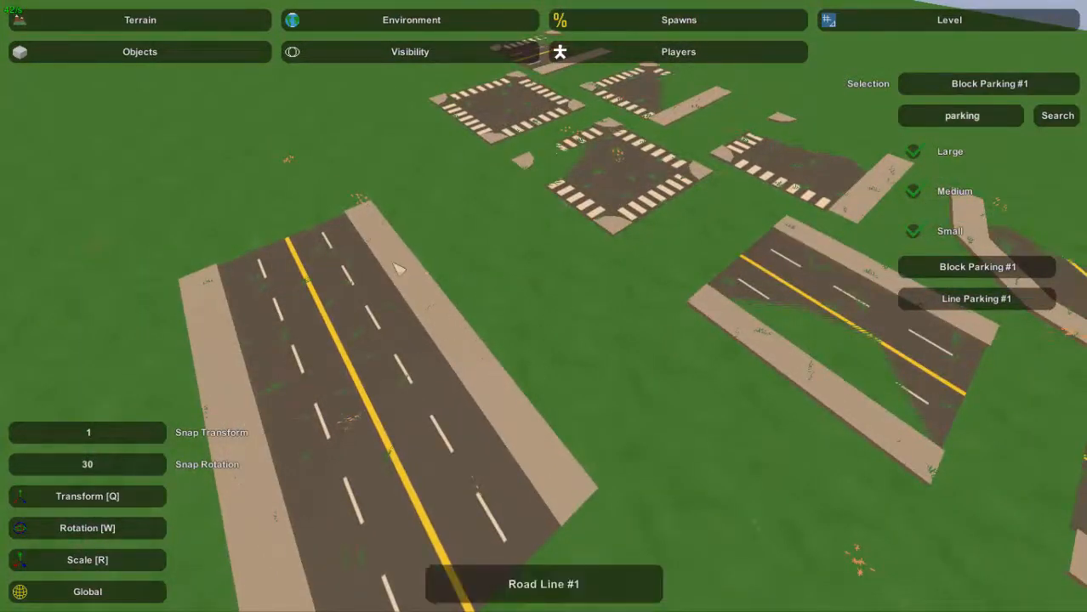
pyautogui.moveTo(382, 286)
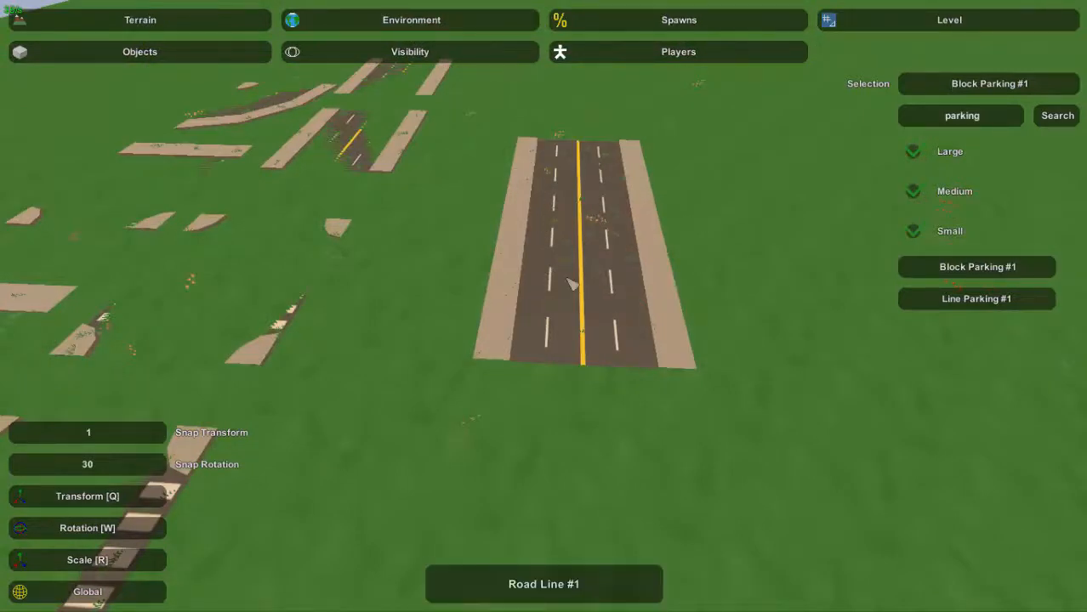
pyautogui.moveTo(587, 280)
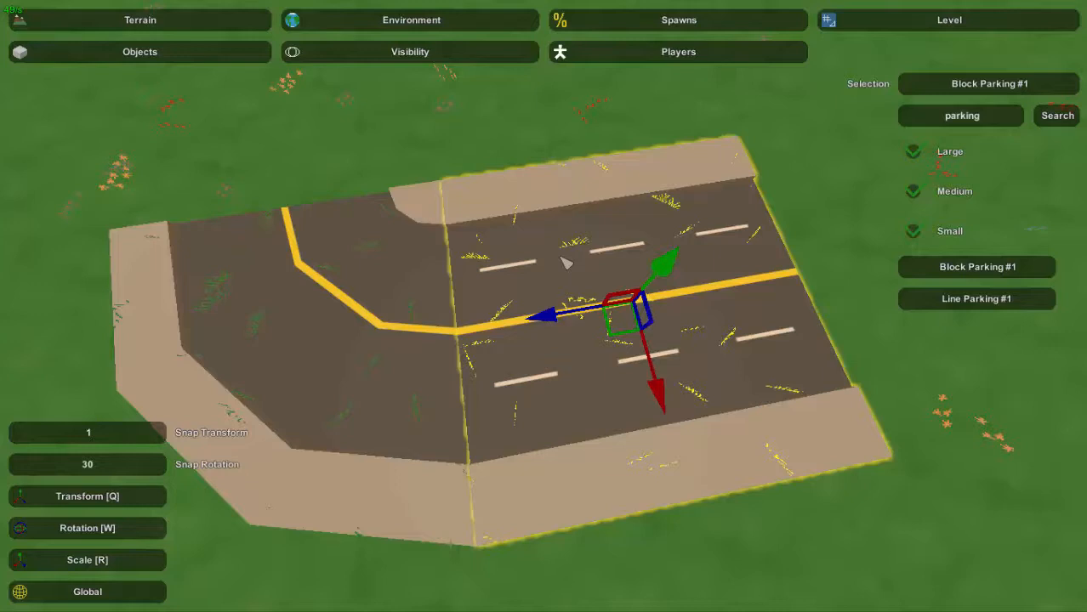
pyautogui.moveTo(580, 253)
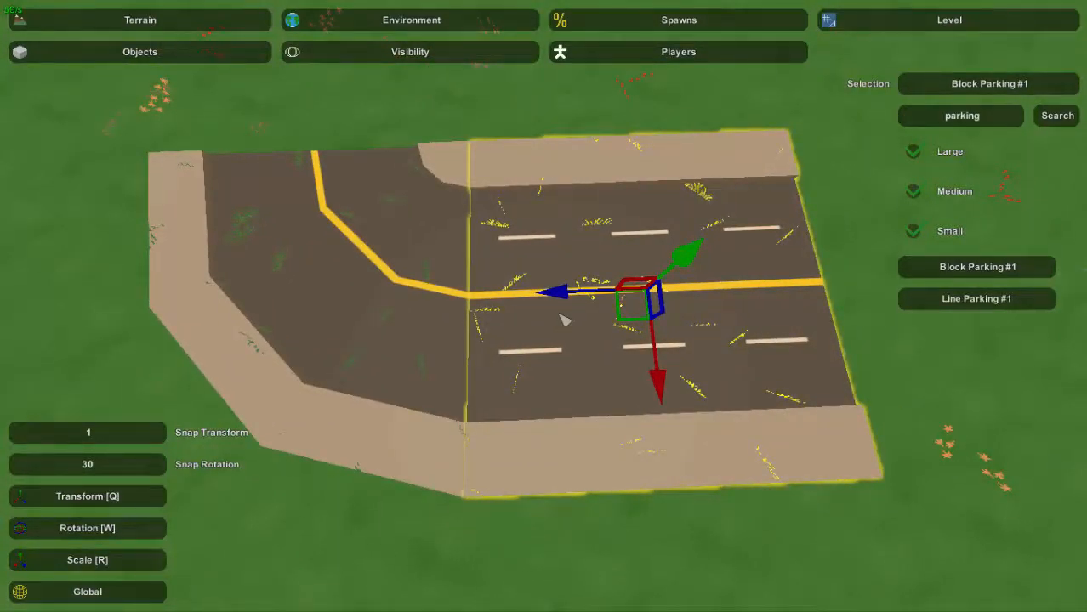
pyautogui.moveTo(350, 275)
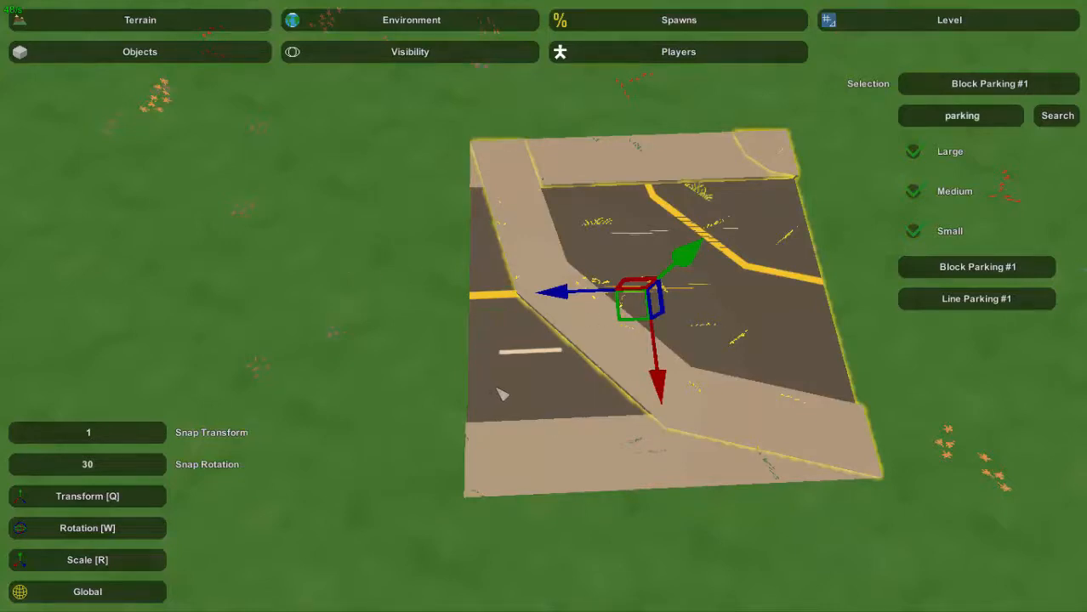
pyautogui.moveTo(563, 309)
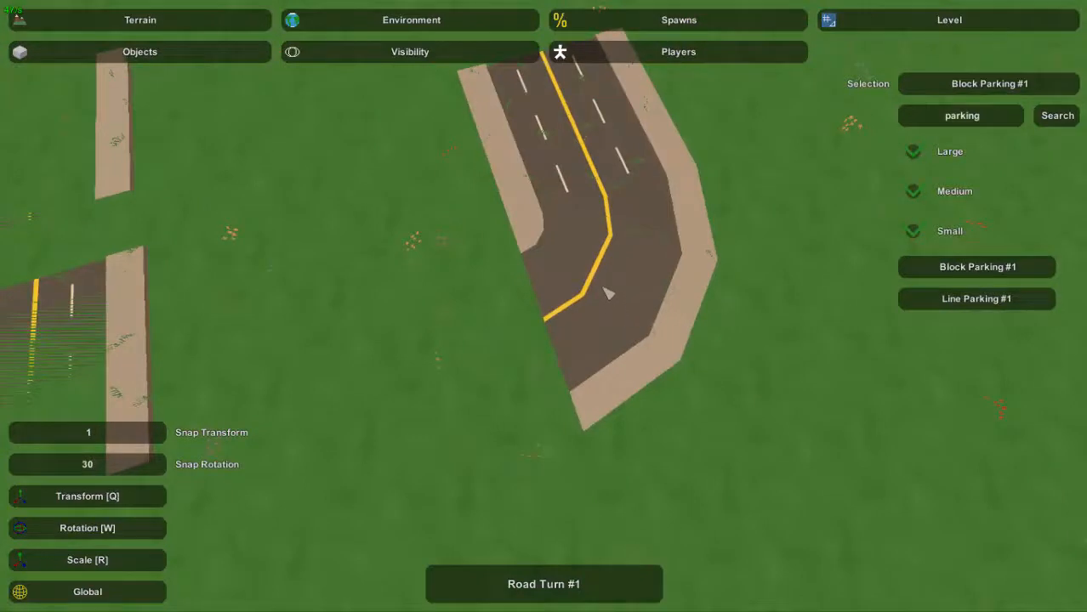
pyautogui.click(608, 294)
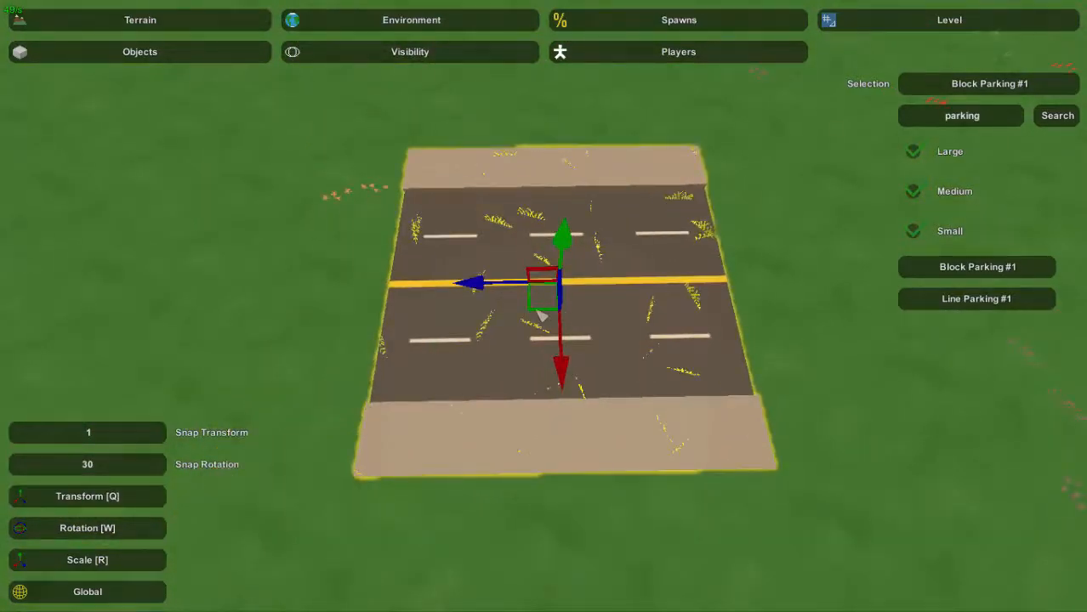
pyautogui.moveTo(536, 317)
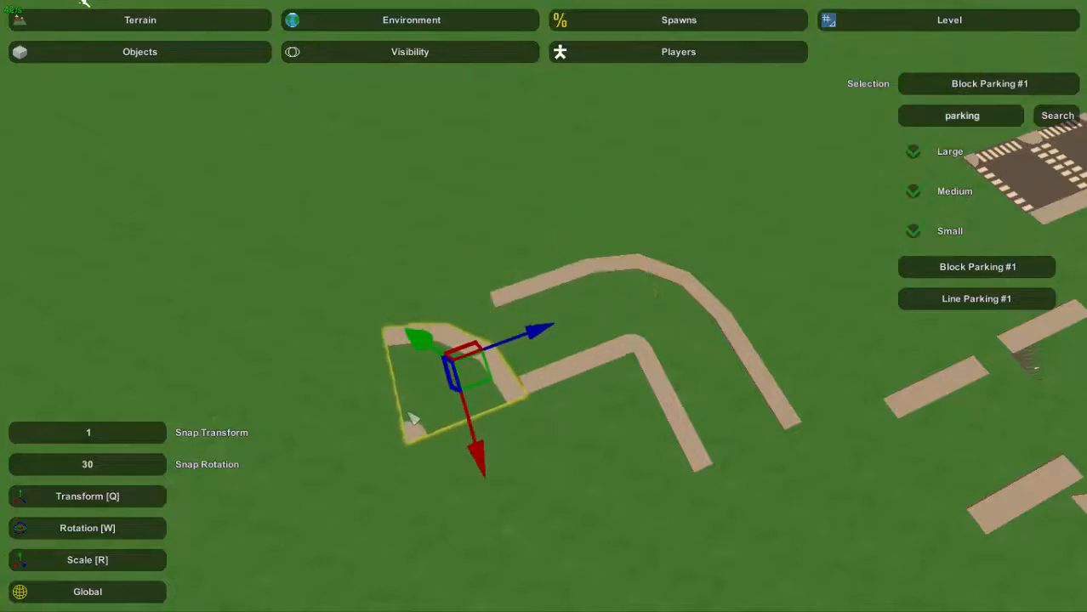
pyautogui.click(87, 528)
pyautogui.write('.5')
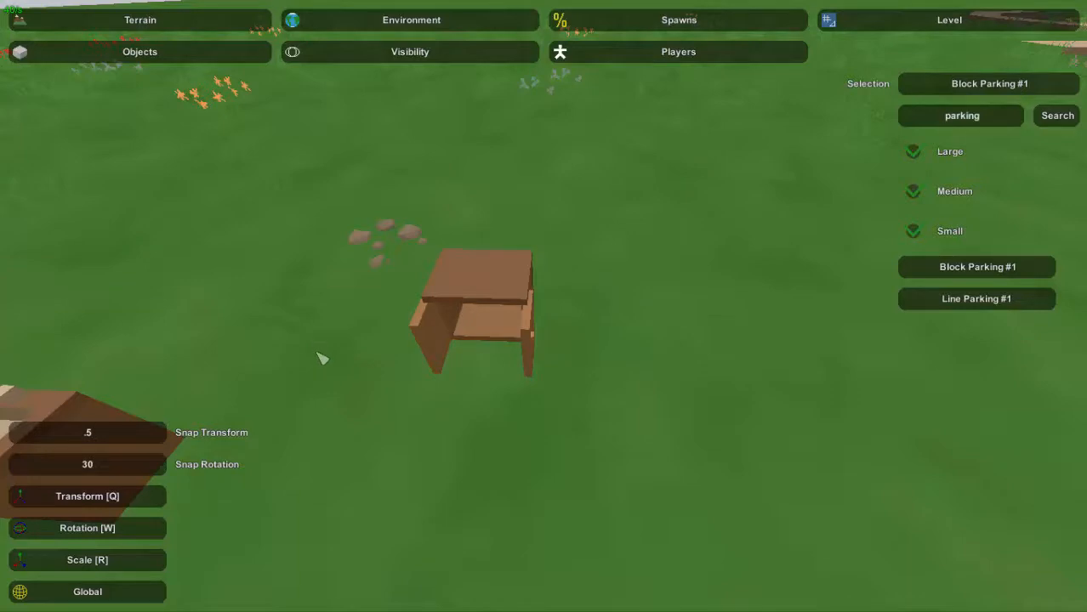
pyautogui.moveTo(317, 364)
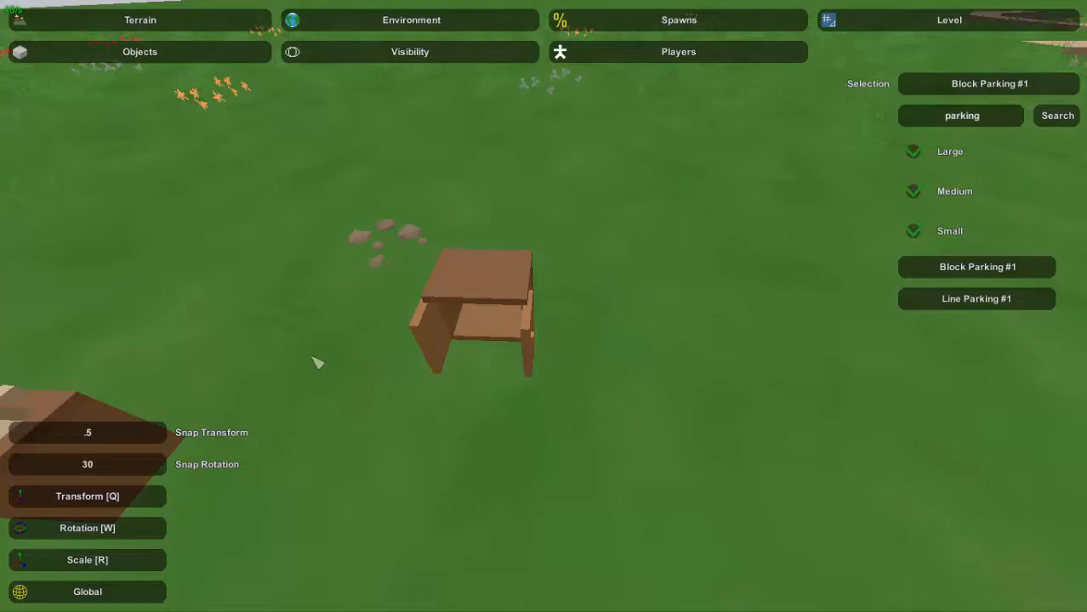
# - Select the brown wooden counter on the grass to bring up its transform gizmo
pyautogui.click(476, 315)
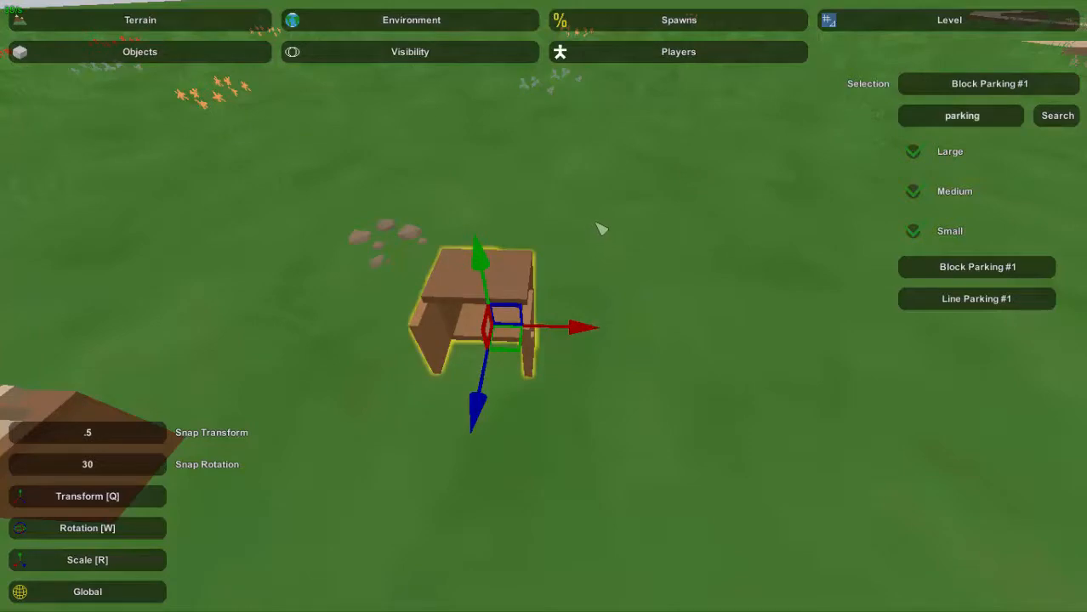
pyautogui.moveTo(587, 429)
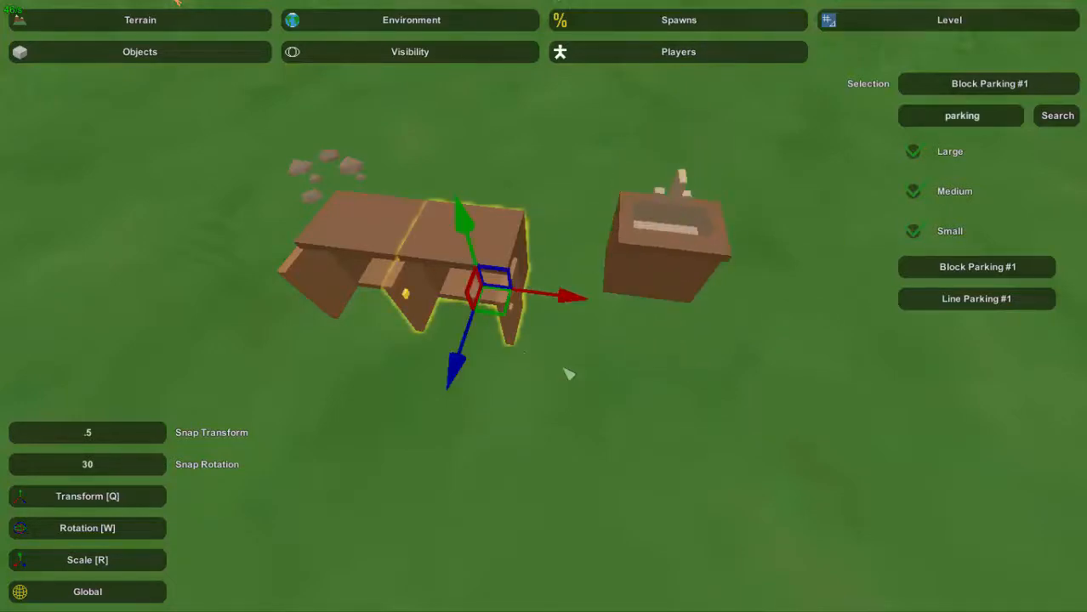
pyautogui.moveTo(659, 299)
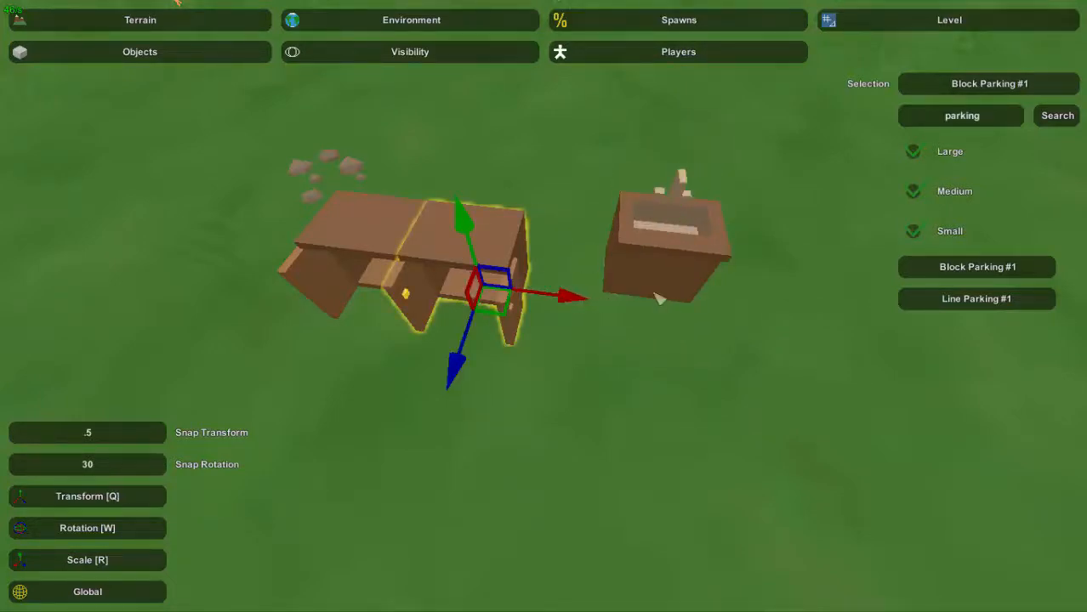
# - Drag the duplicated counter along the gizmo axis until it sits flush against the first
pyautogui.moveTo(578, 298); pyautogui.dragTo(586, 300)
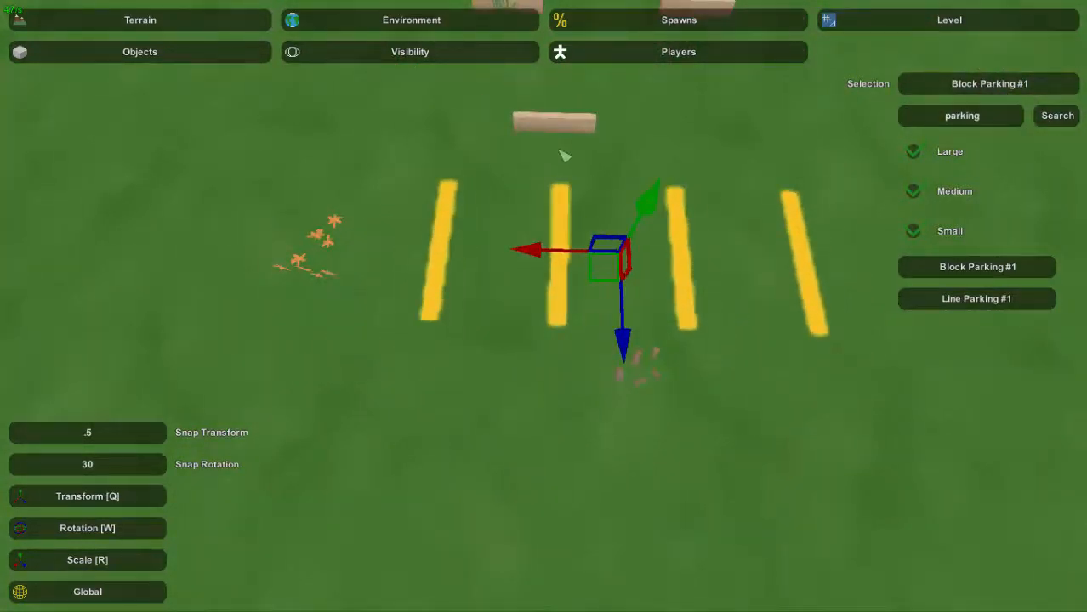
# - Move a parking block above the yellow lines and slide a copy beside the others
pyautogui.moveTo(625, 272); pyautogui.dragTo(604, 131)
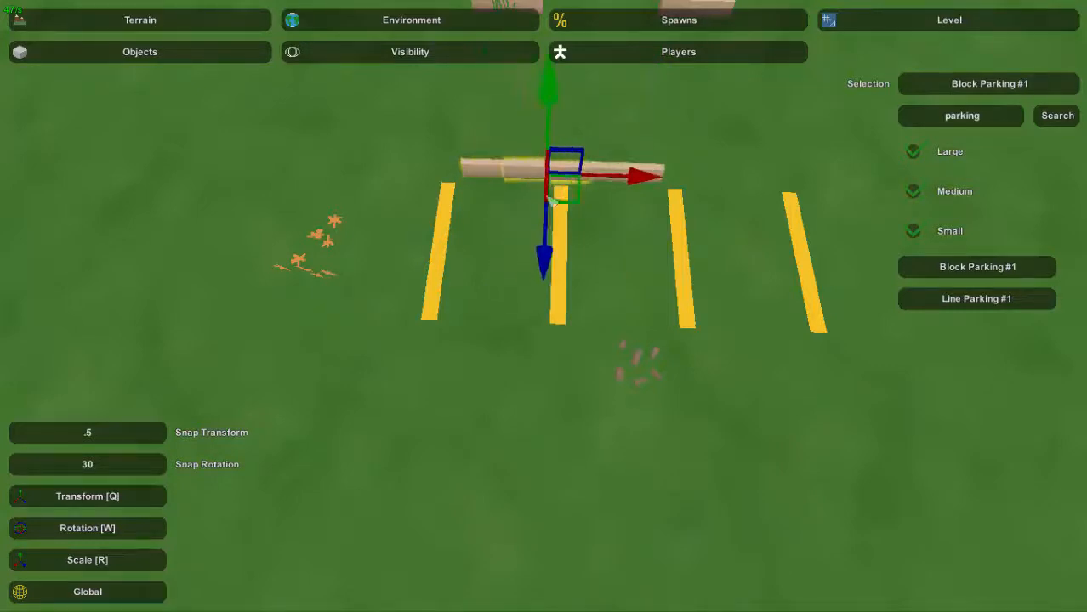
pyautogui.moveTo(561, 174); pyautogui.dragTo(723, 187)
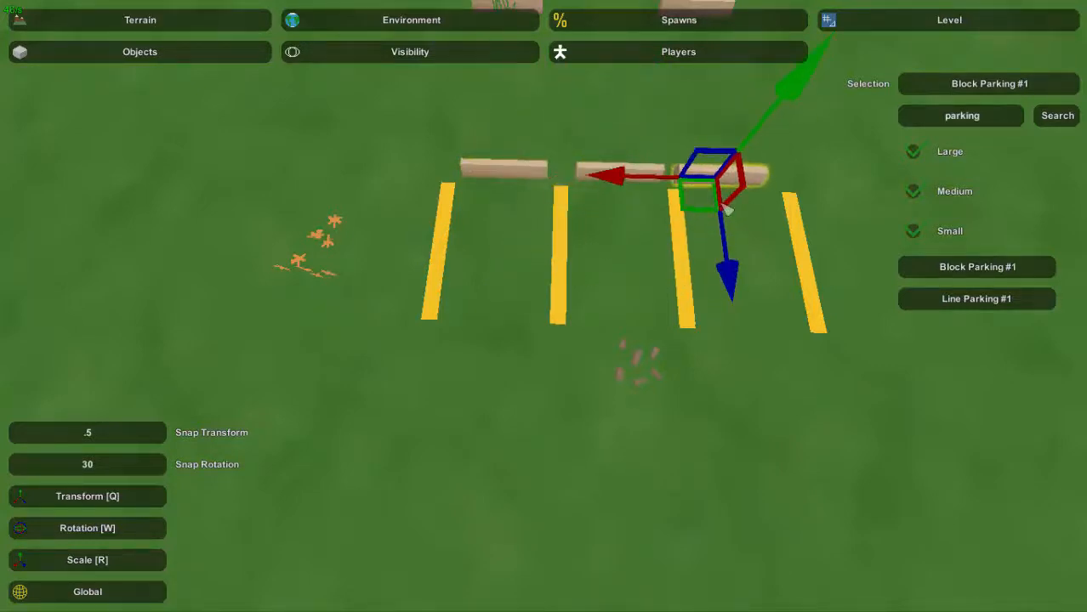